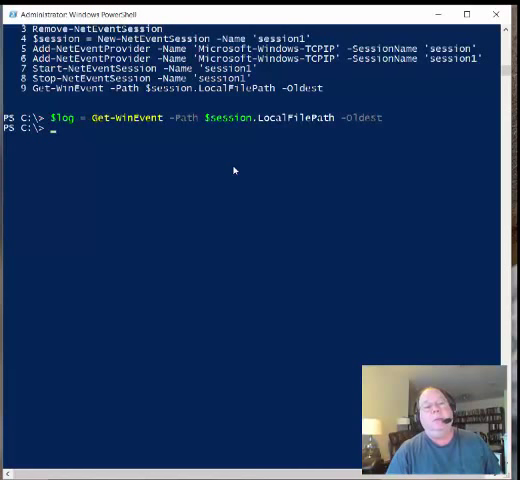
pyautogui.write('$log.count')
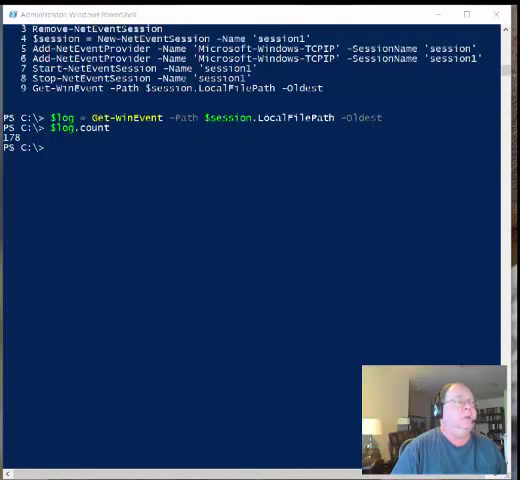
pyautogui.write('New-TimeSpan -end ($log | select -Last 1).timecreated -start ($log | select -first 1).Timecreated')
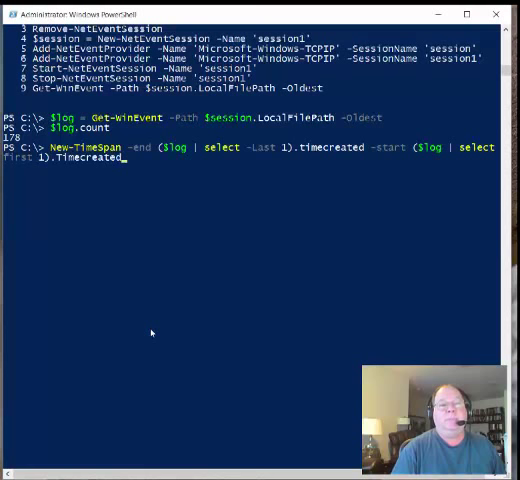
pyautogui.moveTo(131, 334)
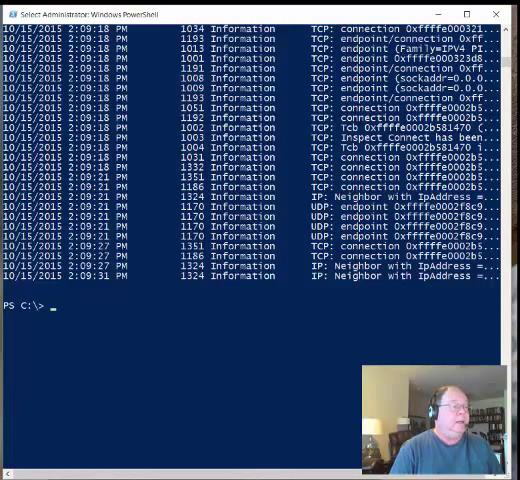
pyautogui.write('$log')
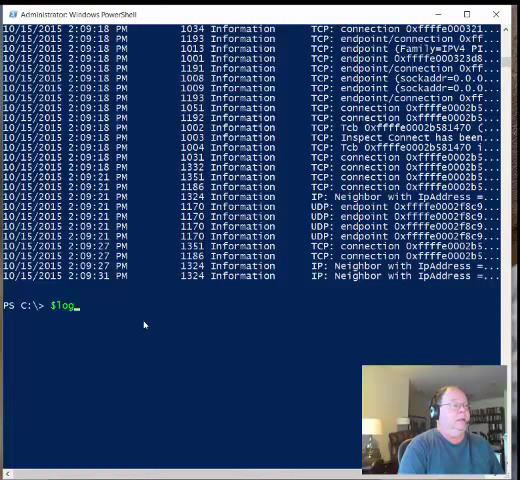
pyautogui.write('.where(')
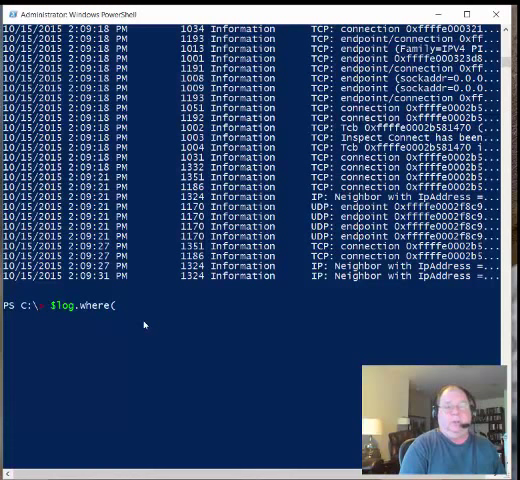
pyautogui.write('{}')
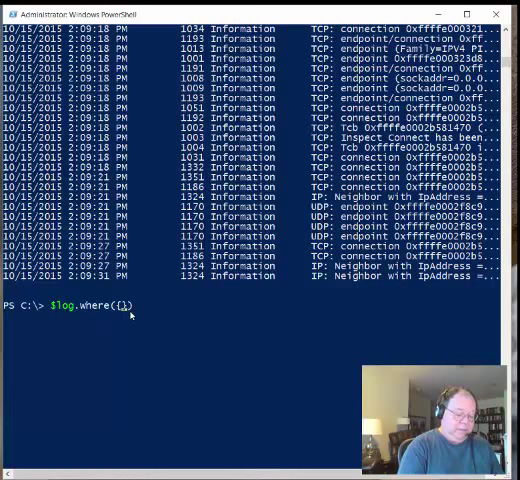
pyautogui.write('$_')
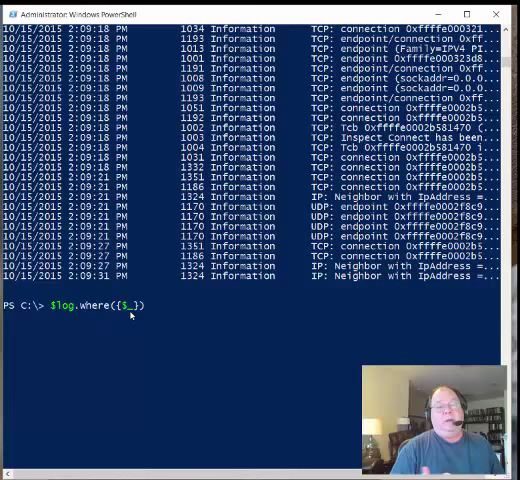
pyautogui.write('.')
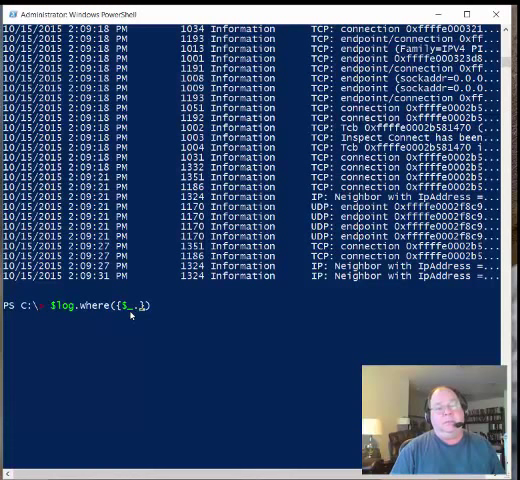
pyautogui.write('id')
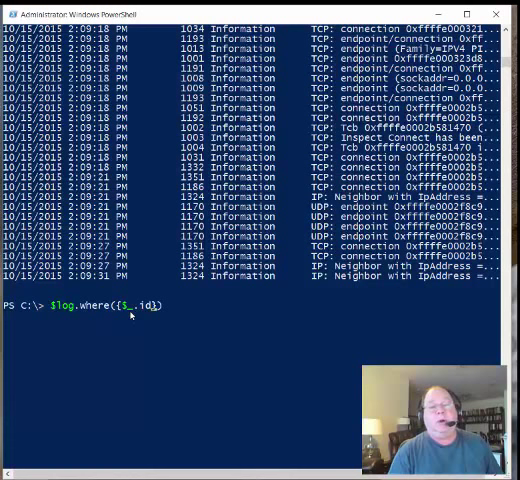
pyautogui.write('-')
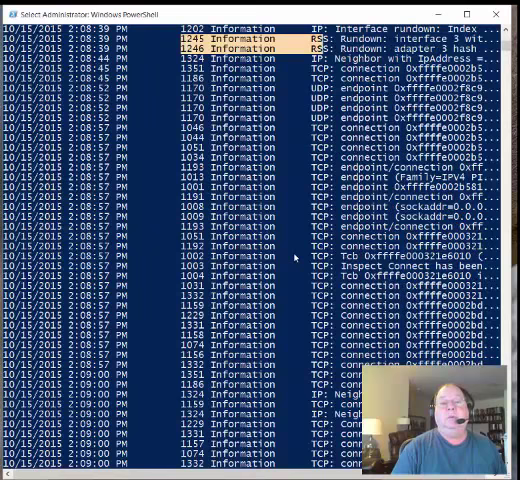
pyautogui.write('$log.where({$_.id -eq 1345})')
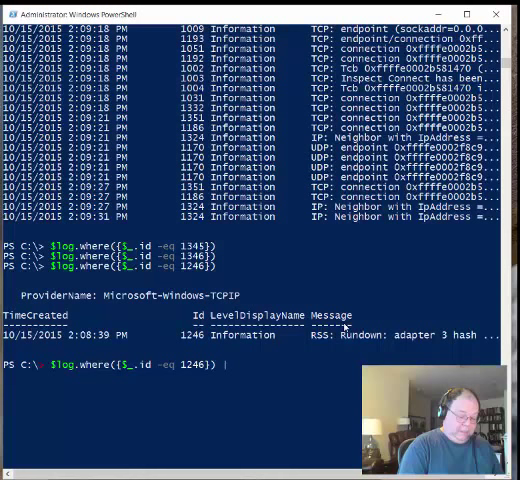
pyautogui.write('| fl')
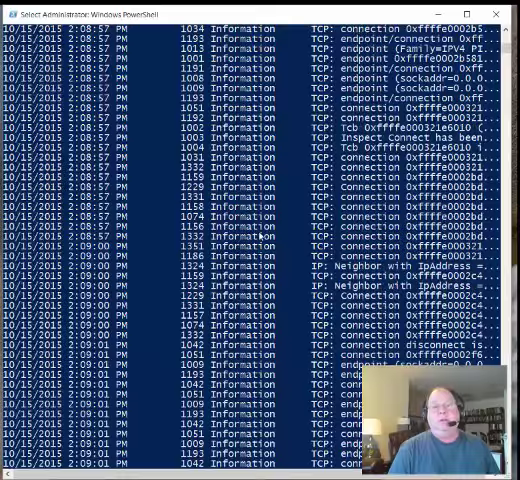
pyautogui.scroll(-3)
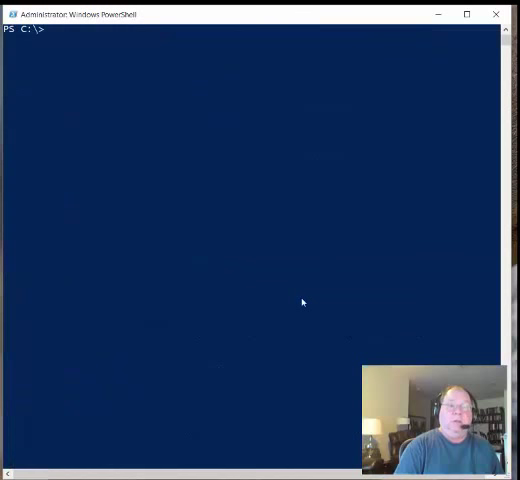
pyautogui.write('$log.where({$_.message -eq 1003})')
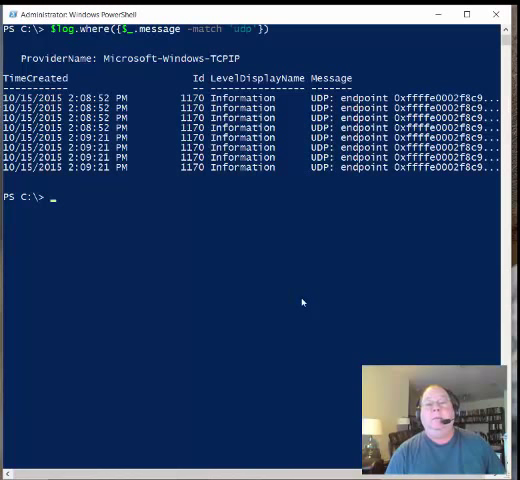
pyautogui.moveTo(279, 205)
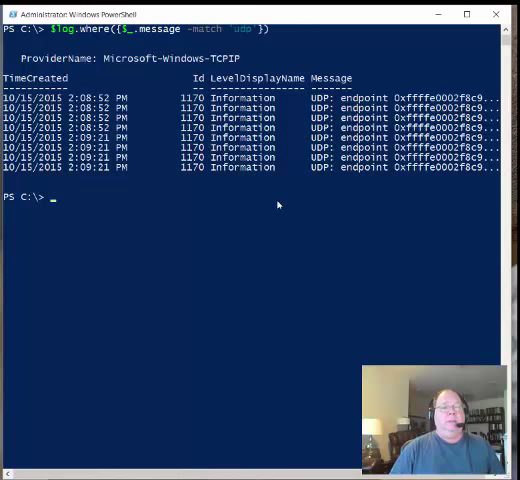
pyautogui.write('h')
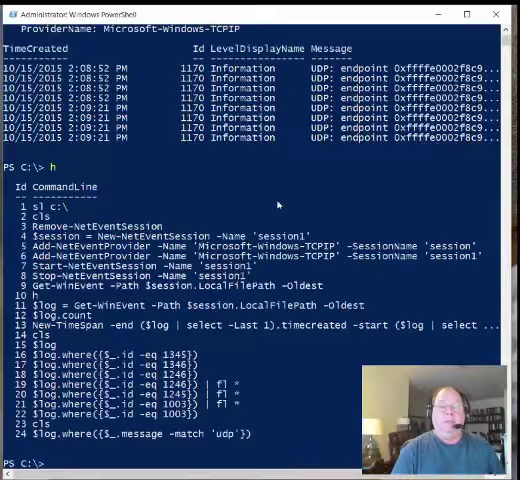